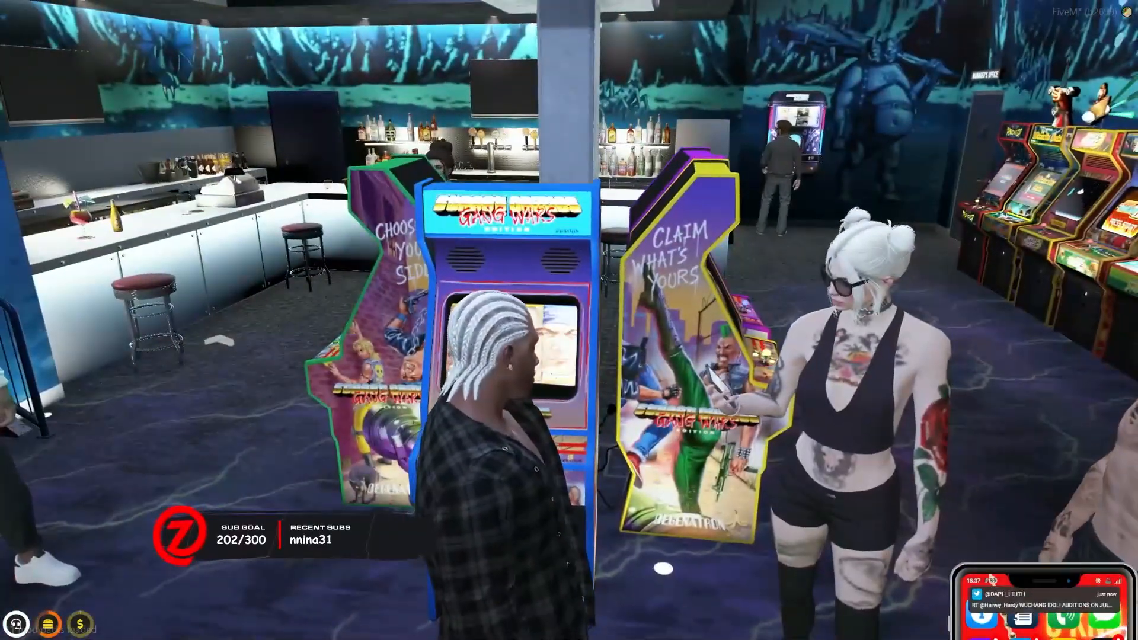
mouse_move(569, 320)
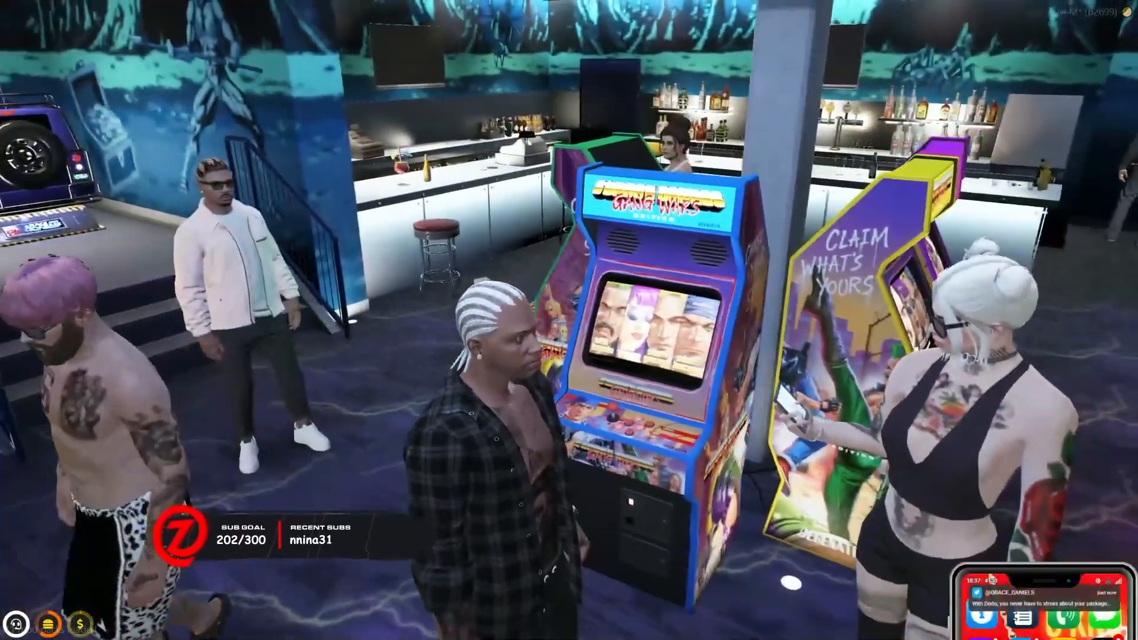